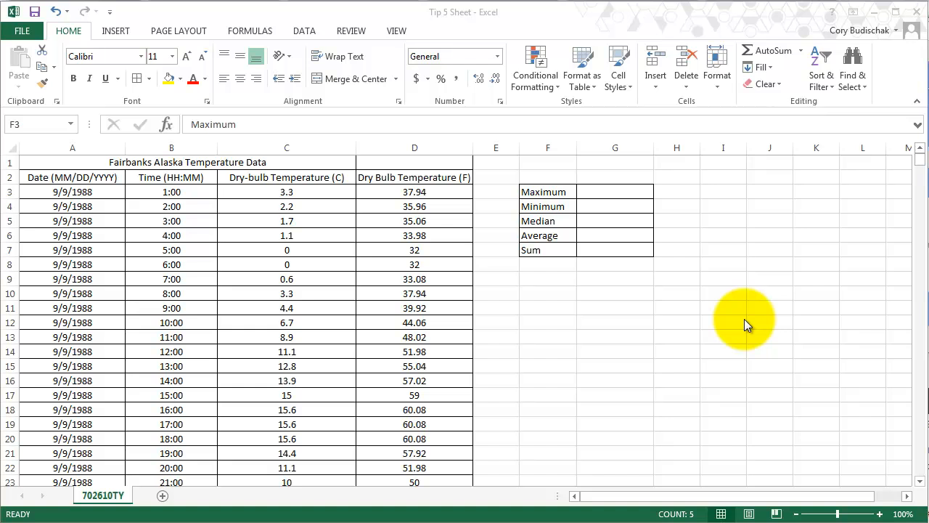
mouse_move(758, 301)
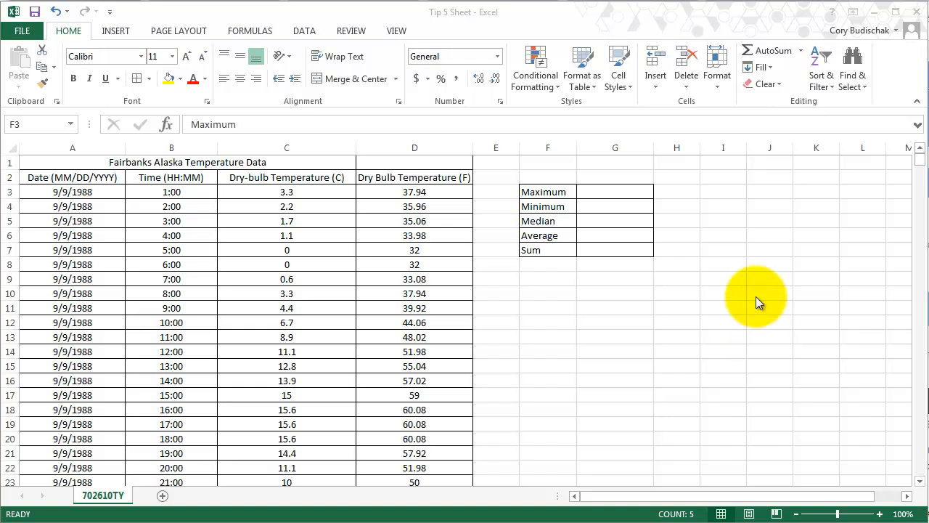
mouse_move(704, 305)
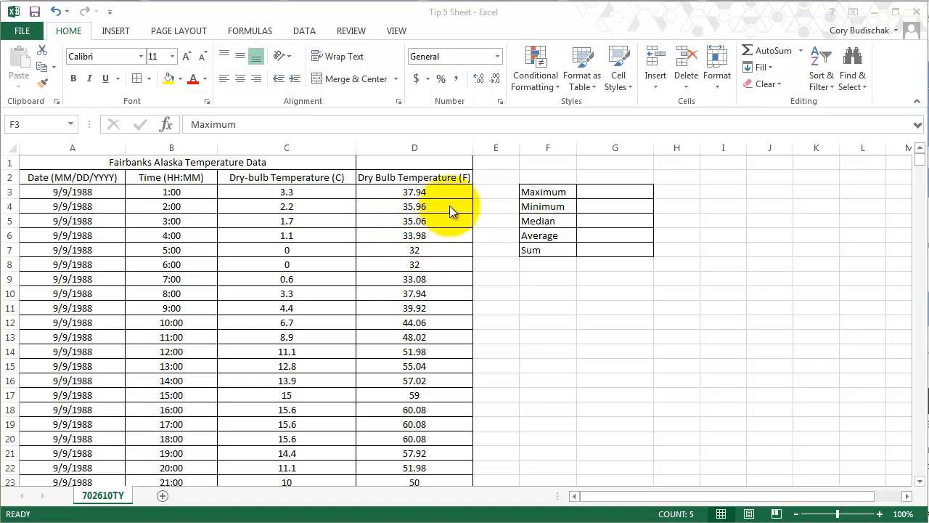
mouse_move(605, 198)
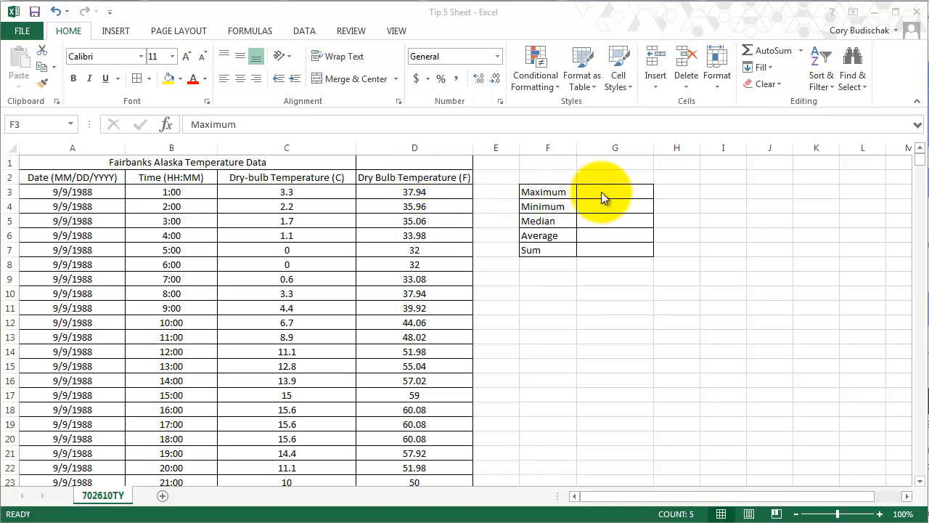
Insert MAX into the cell beside Maximum by searching 'maximum' in Insert Function
left_click(615, 191)
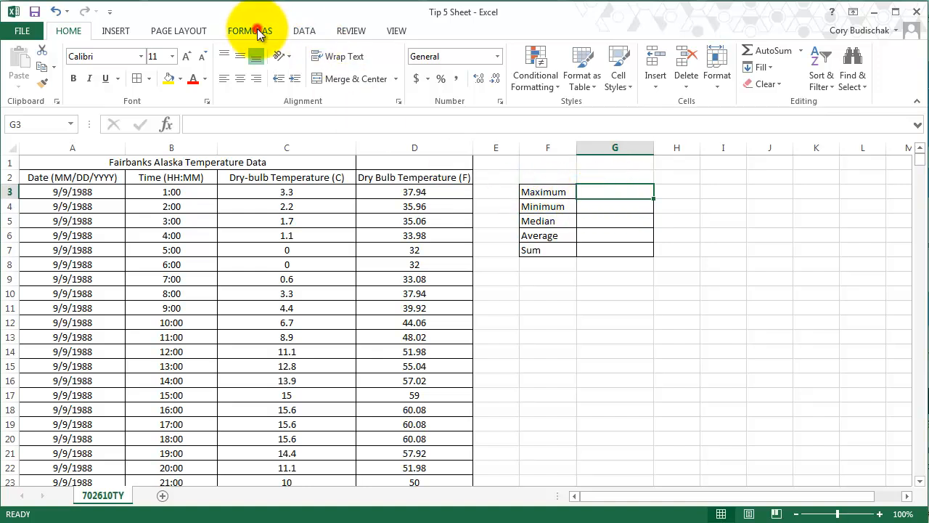
left_click(250, 31)
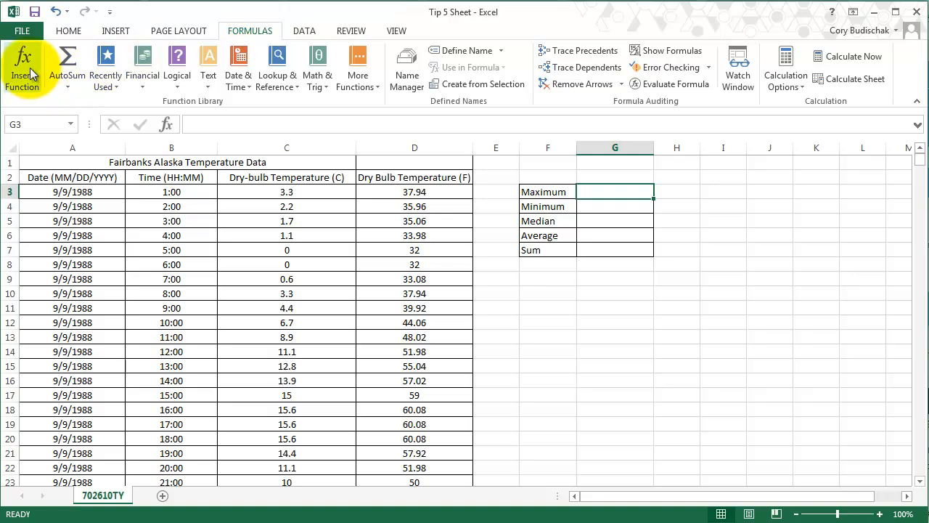
left_click(22, 65)
type("m")
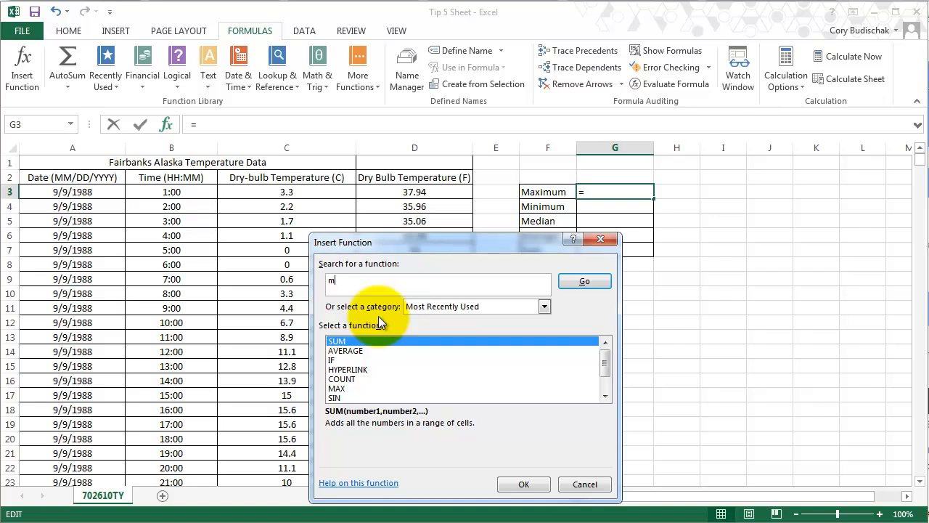
type("aximum")
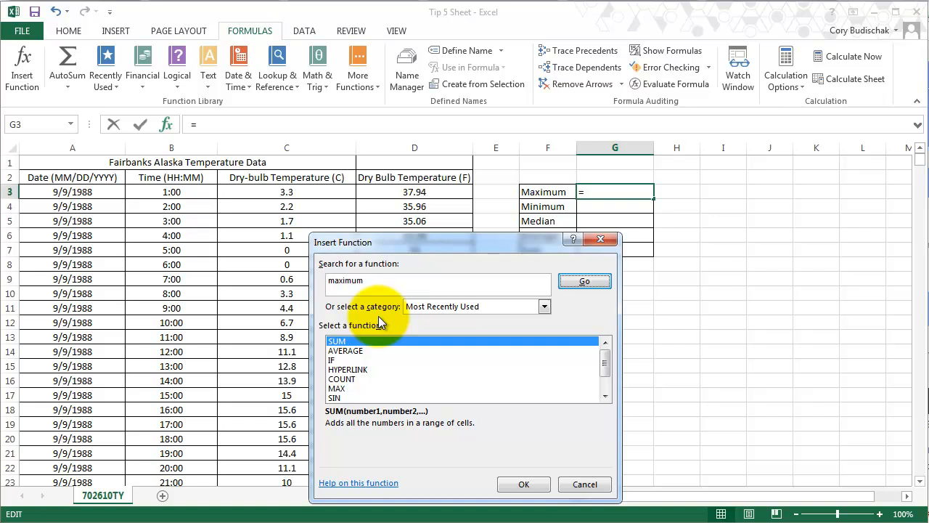
left_click(475, 305)
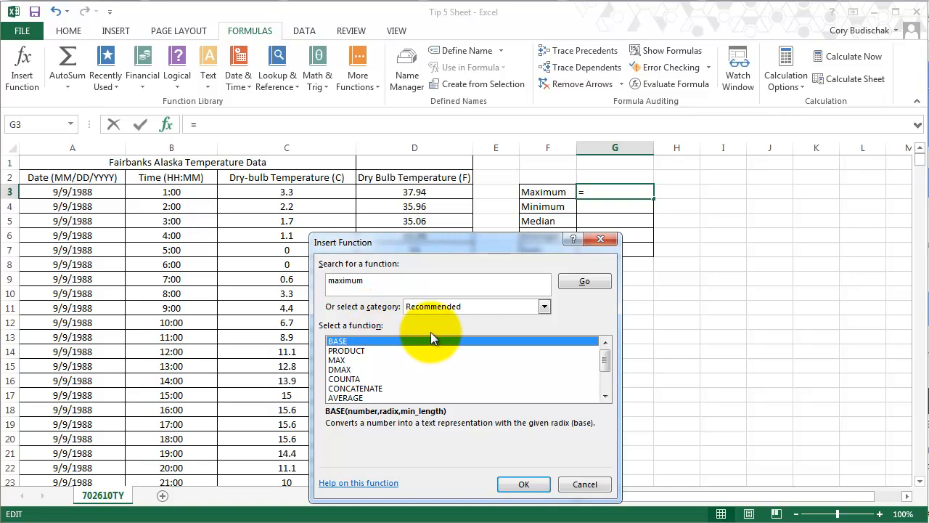
mouse_move(356, 421)
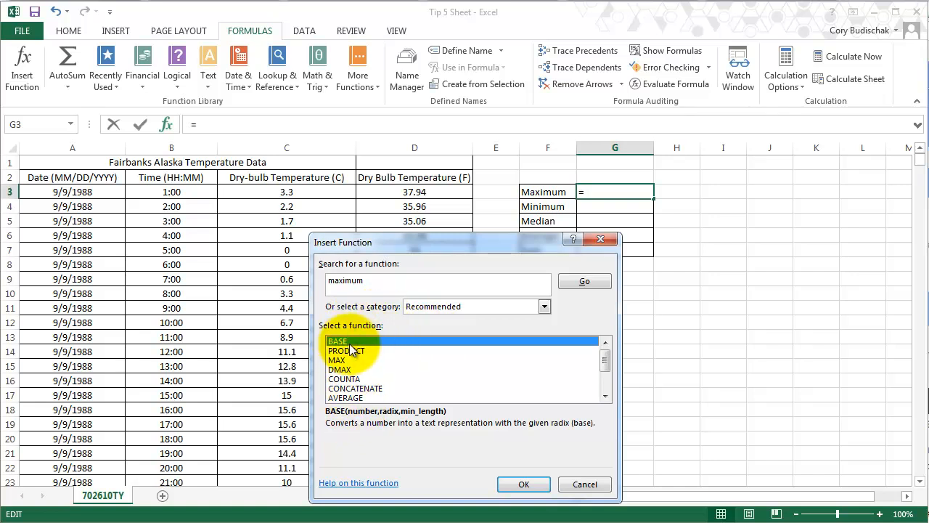
left_click(346, 350)
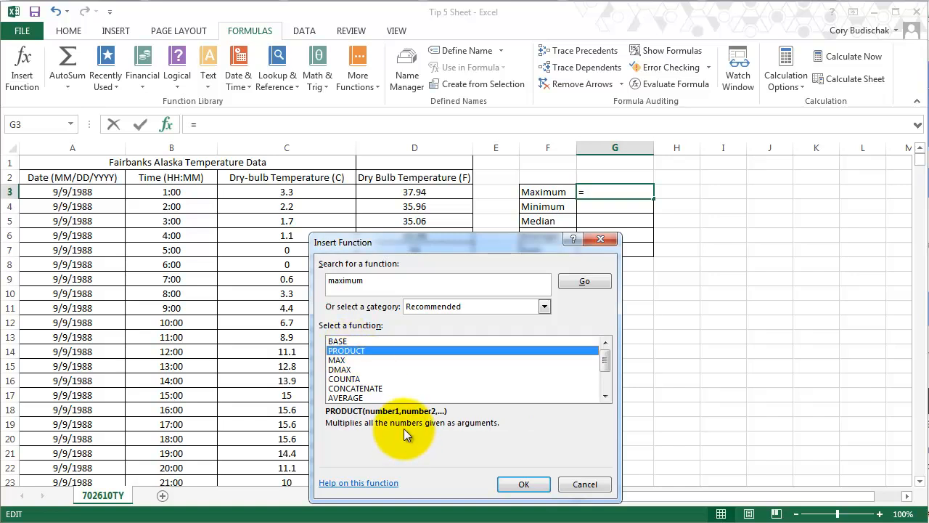
left_click(336, 359)
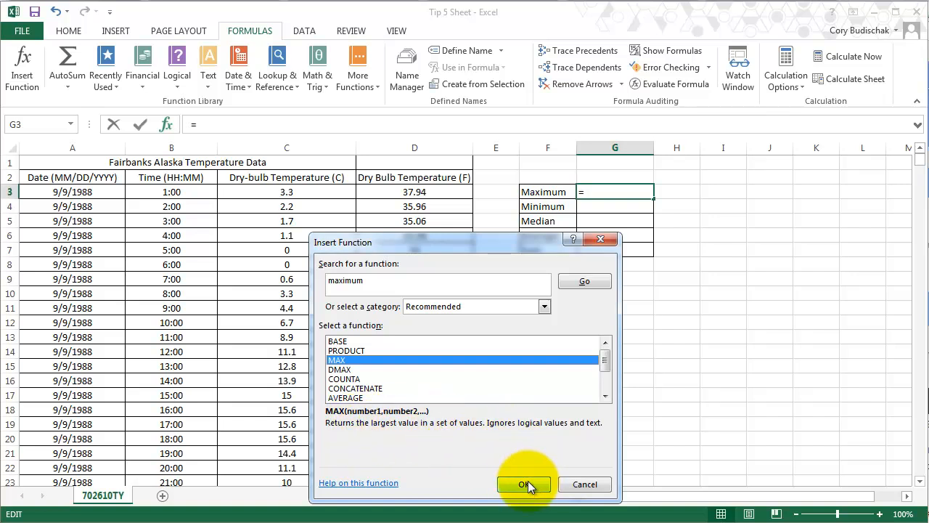
left_click(524, 484)
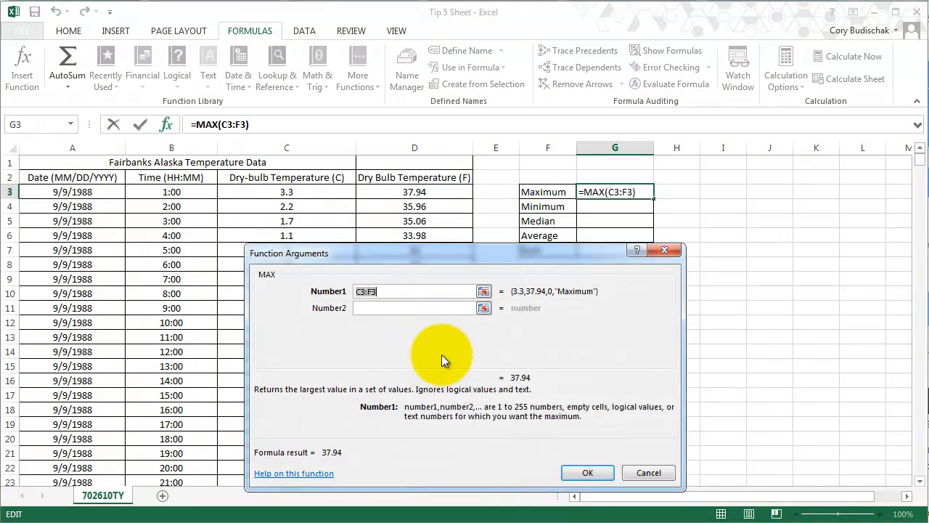
mouse_move(363, 352)
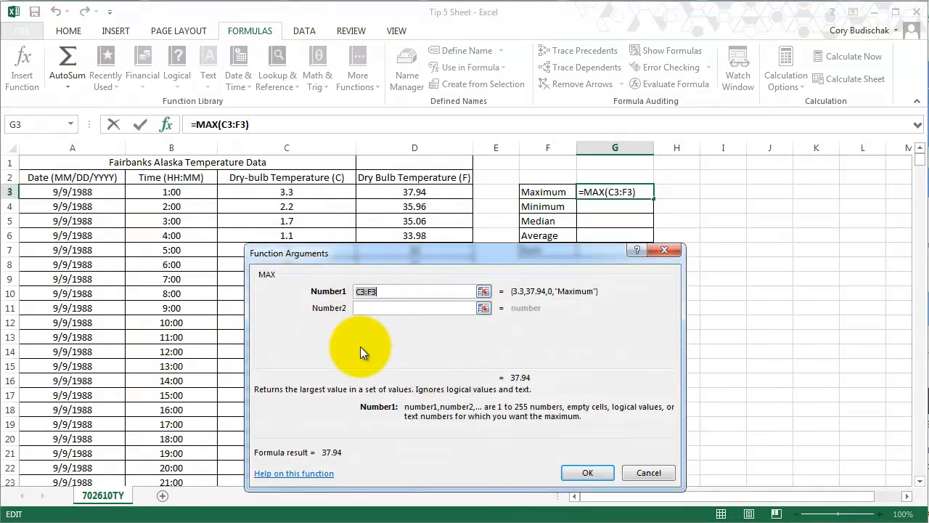
mouse_move(329, 210)
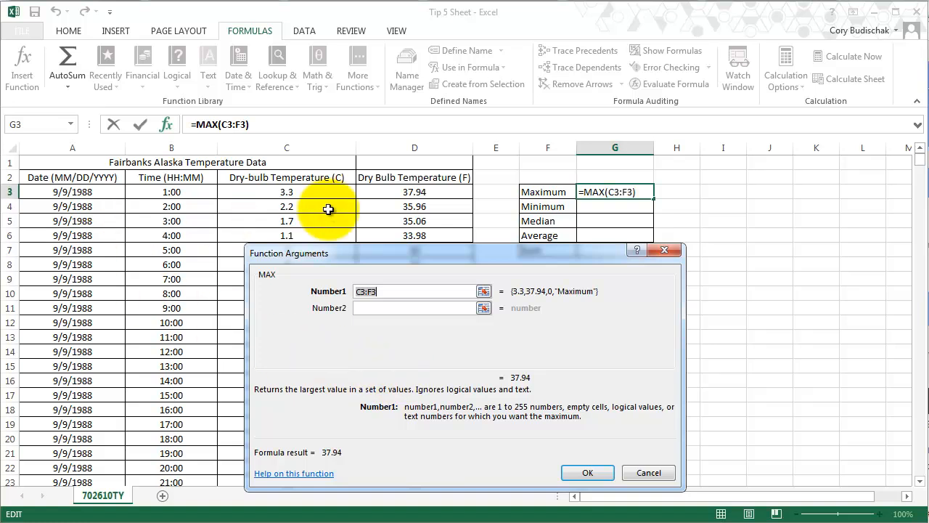
mouse_move(406, 256)
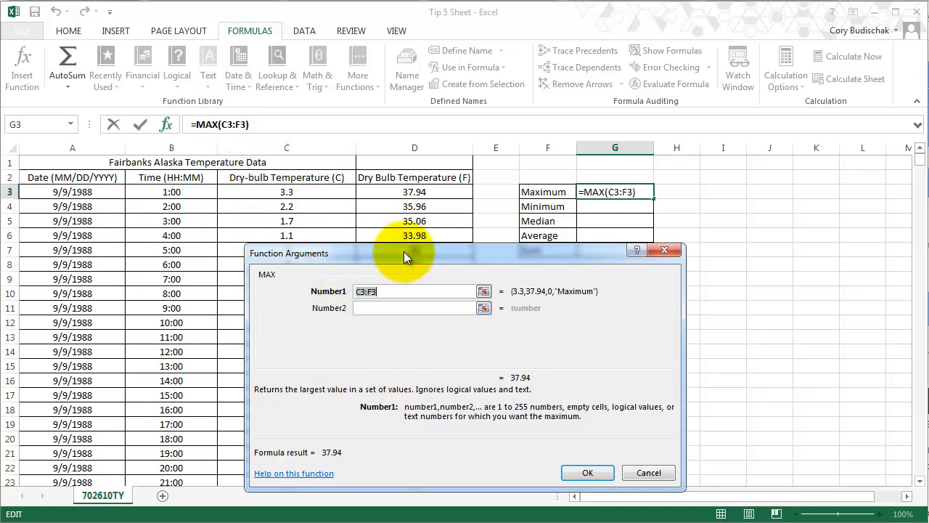
Set the MAX range to Fahrenheit values D3:D26 and confirm, showing 60.08
left_click_drag(407, 253, 479, 257)
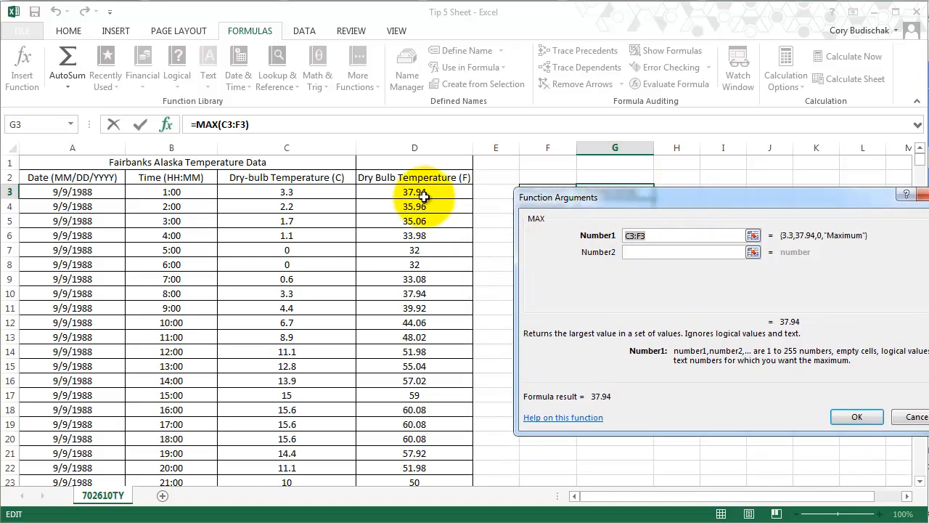
left_click_drag(414, 192, 414, 409)
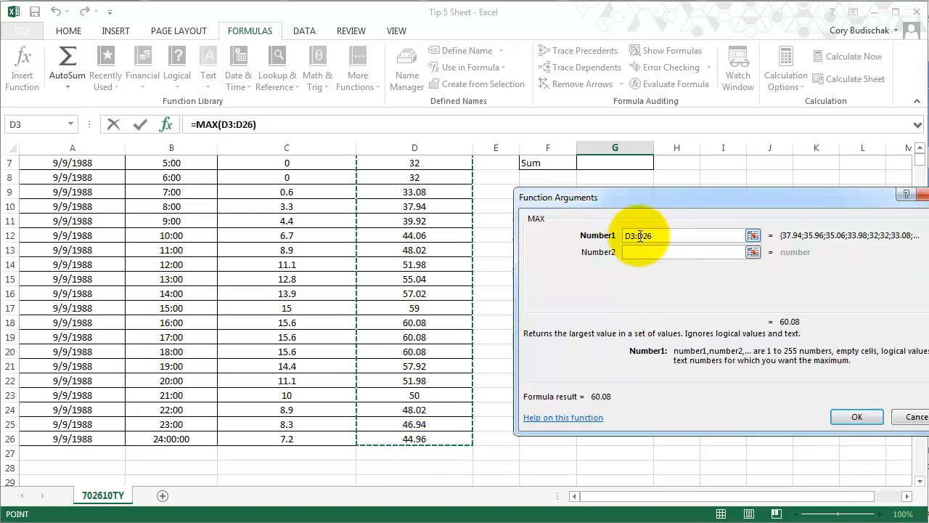
mouse_move(880, 465)
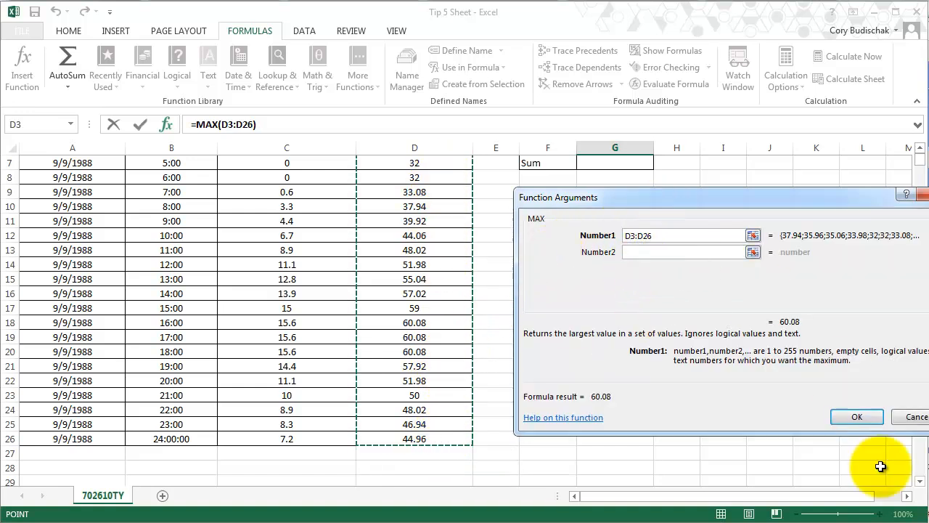
mouse_move(789, 306)
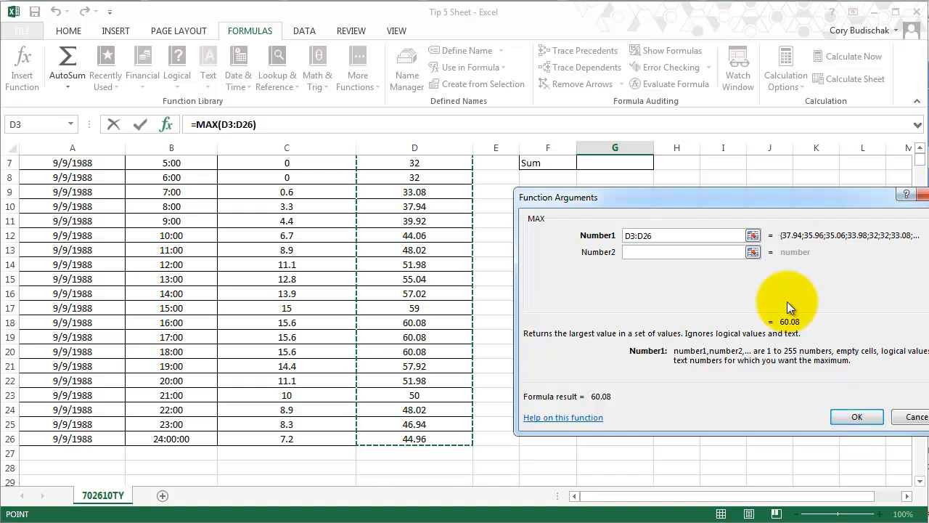
mouse_move(857, 416)
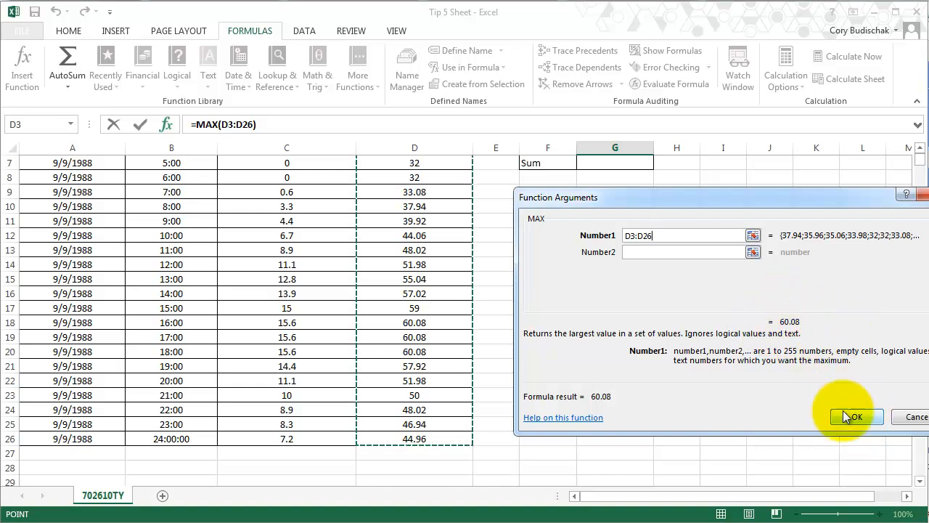
left_click(855, 416)
type("=")
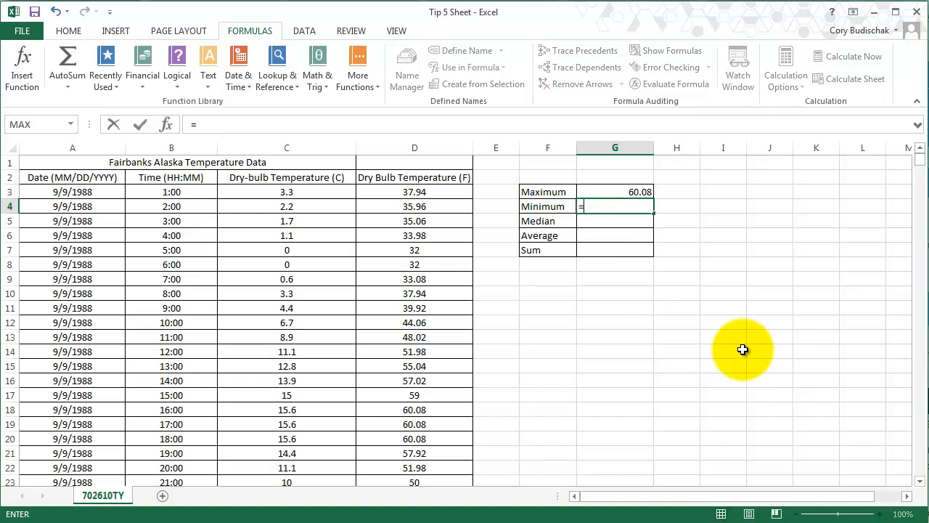
Enter a MIN formula over D3:D26 in G4, showing 32
type("min")
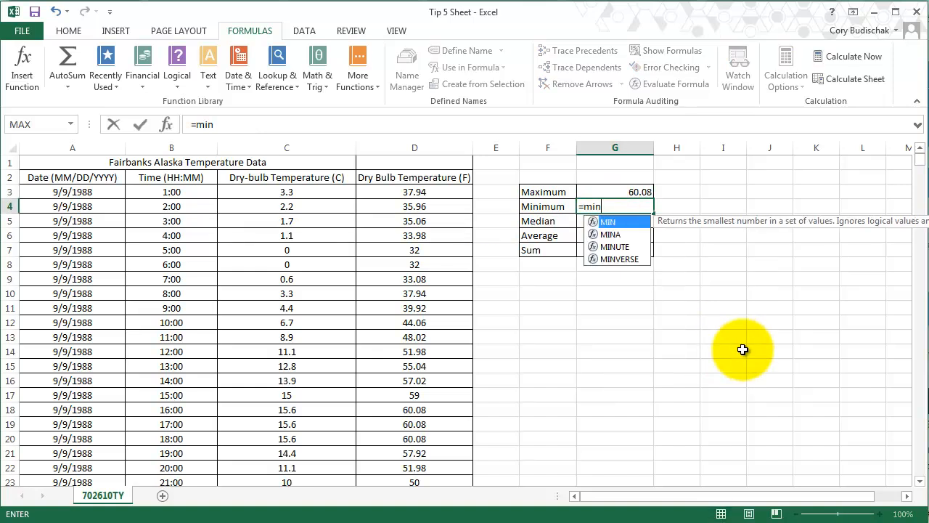
type("(")
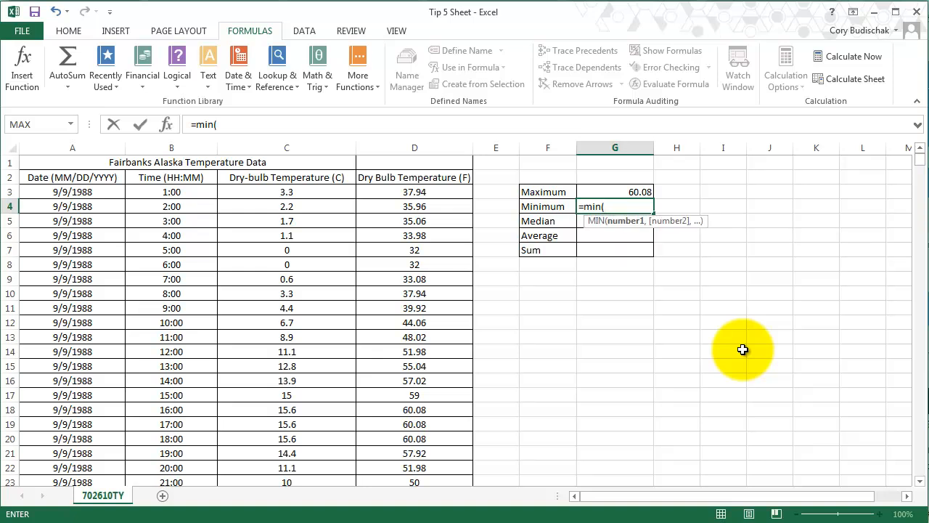
mouse_move(664, 274)
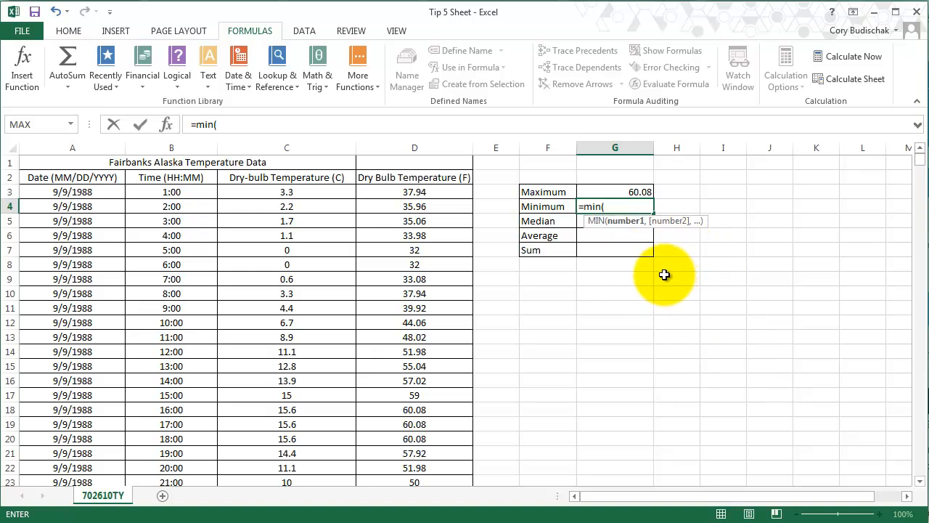
left_click_drag(414, 191, 415, 482)
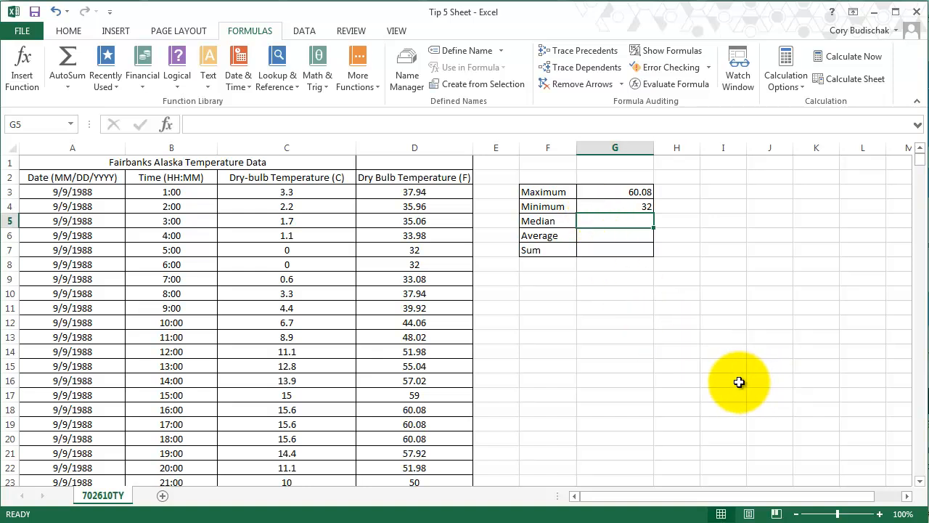
mouse_move(698, 368)
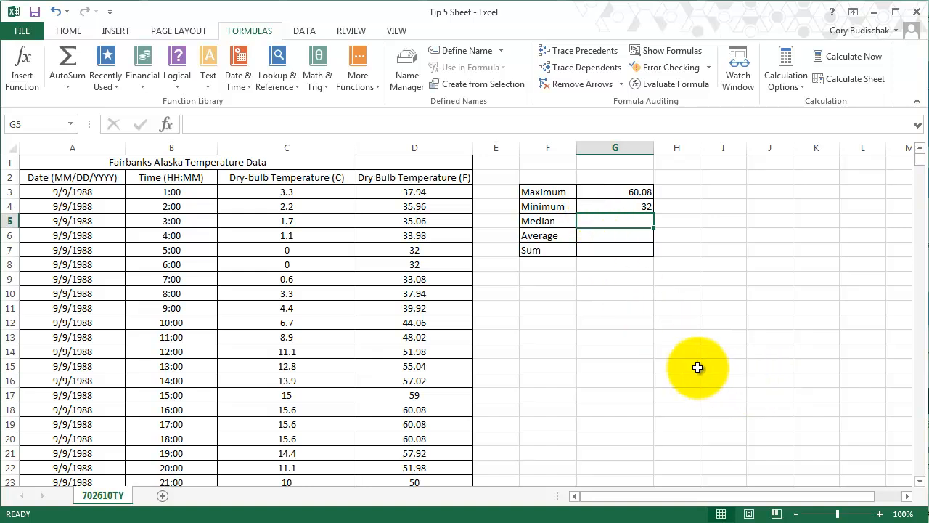
Type =me in G5 so MEDIAN appears in the autocomplete list
type("=m")
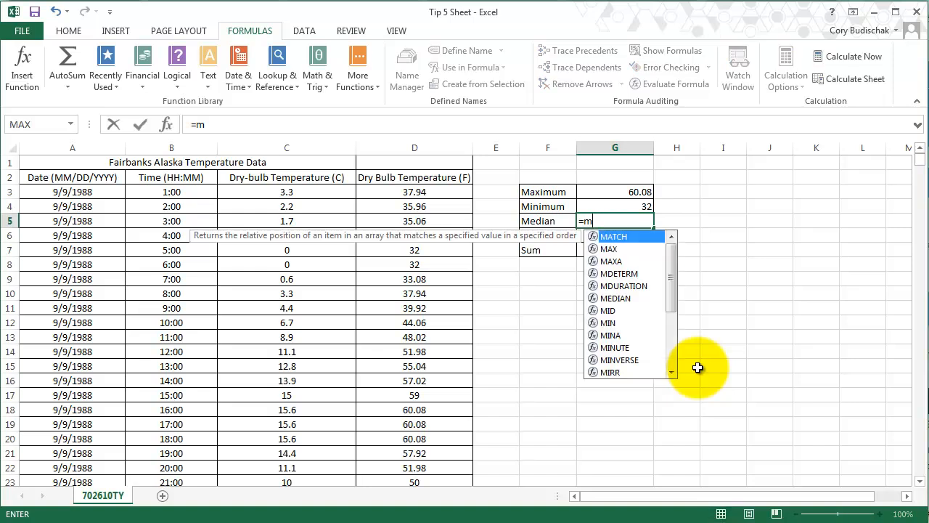
type("e")
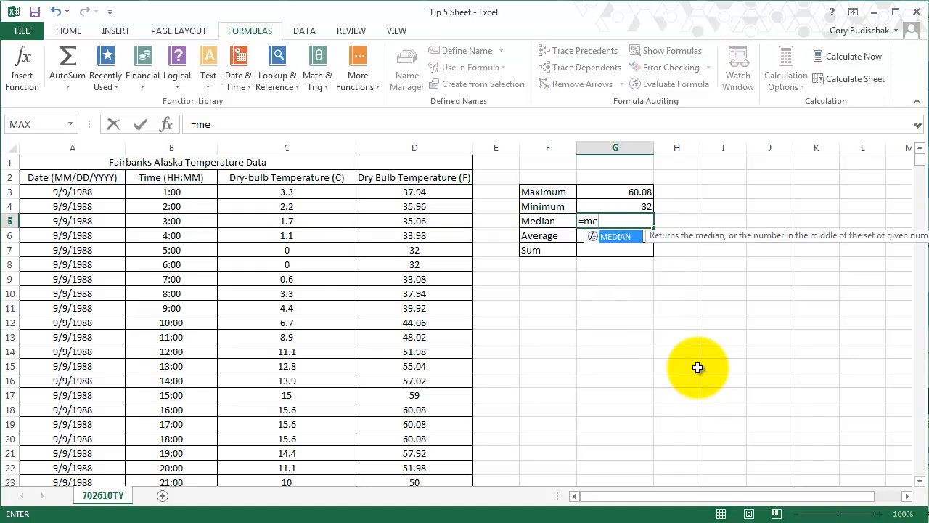
mouse_move(642, 243)
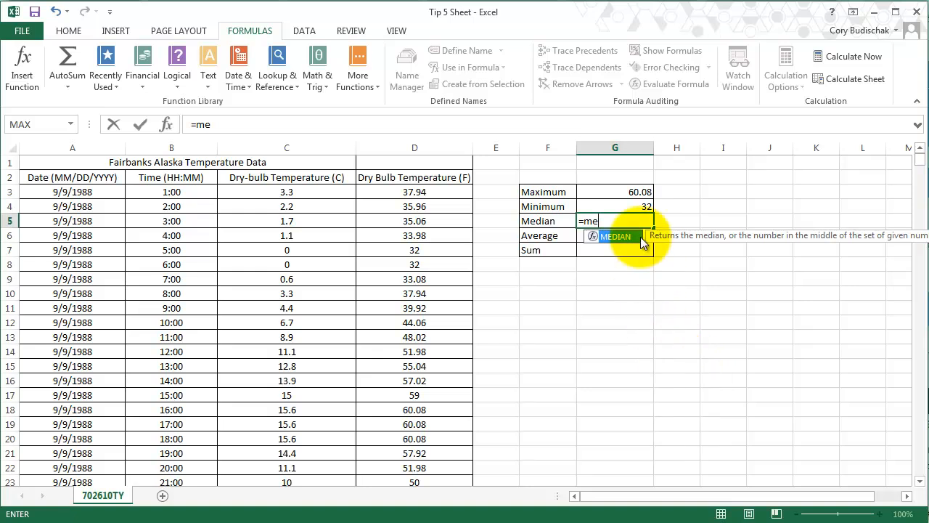
mouse_move(598, 244)
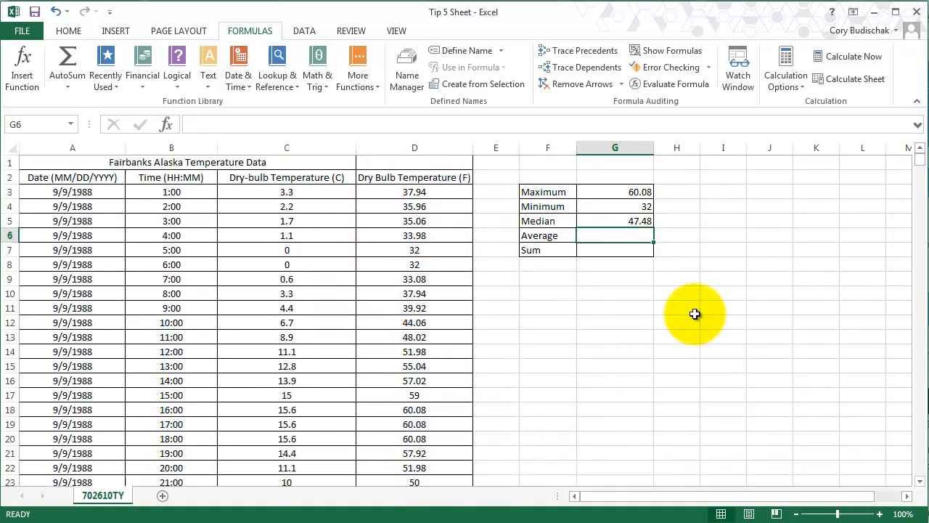
Enter =AVERAGE over D3:D26 in G6, giving 46.3775
type("a")
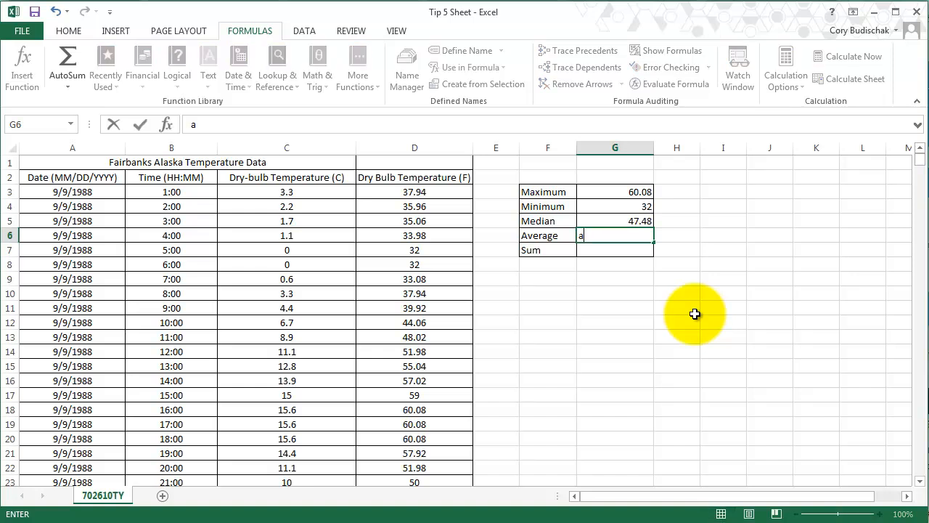
type("=average")
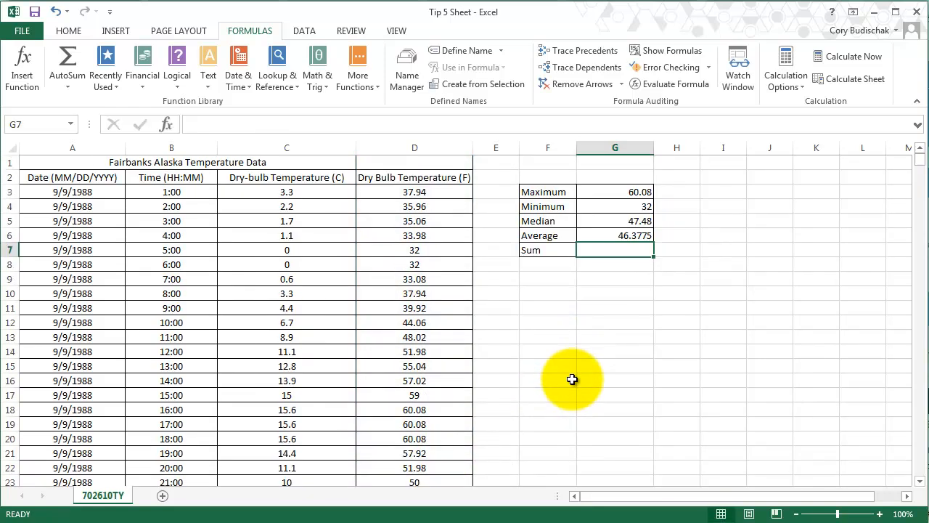
Type =sum( into G7, leaving the range still to enter
type("sum(")
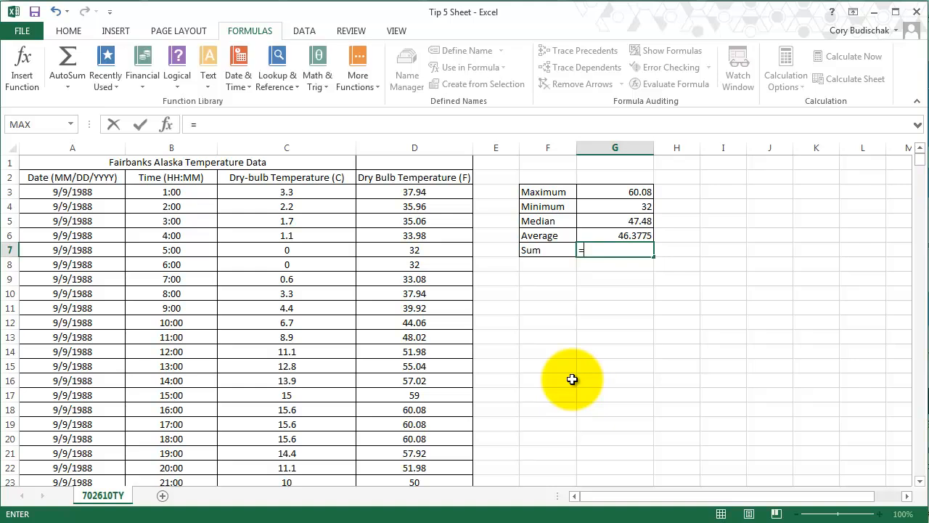
type("=sum(")
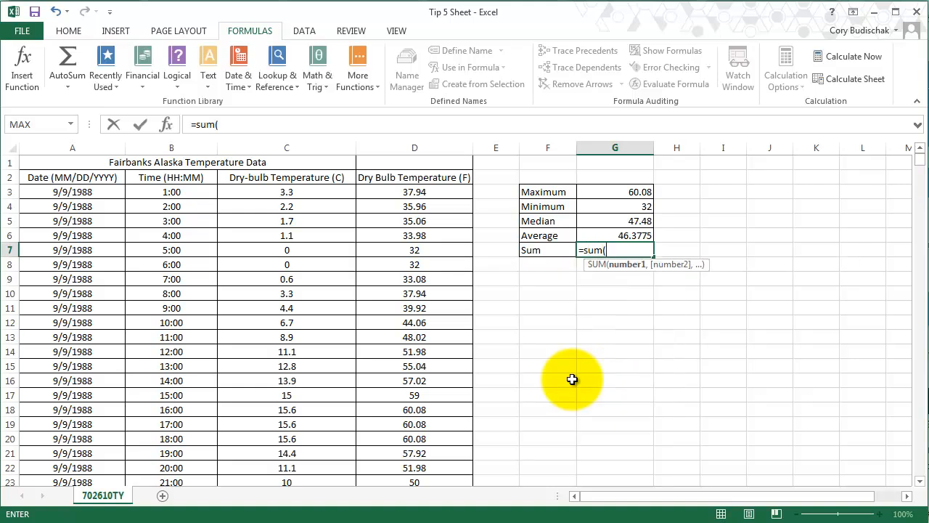